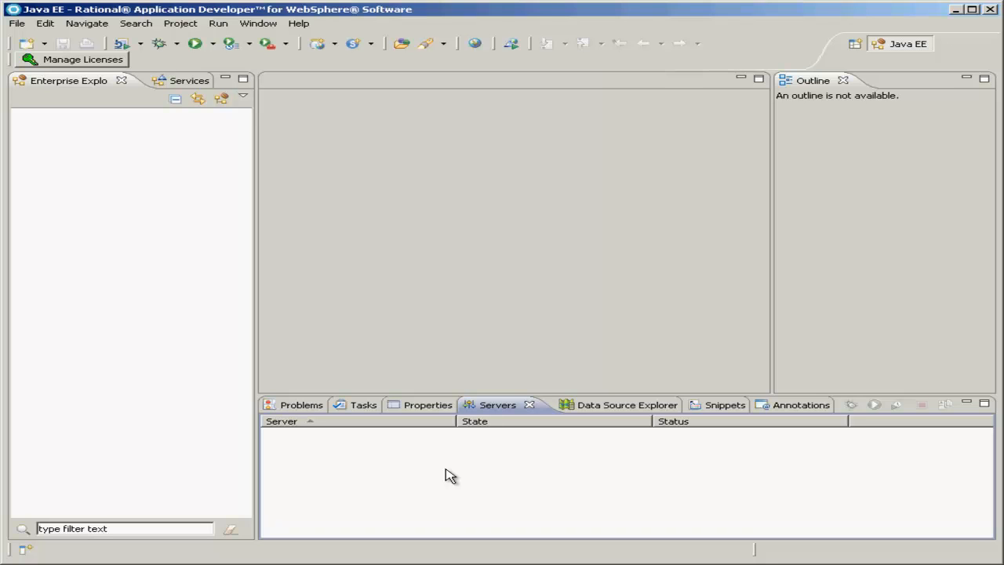
pyautogui.moveTo(477, 427)
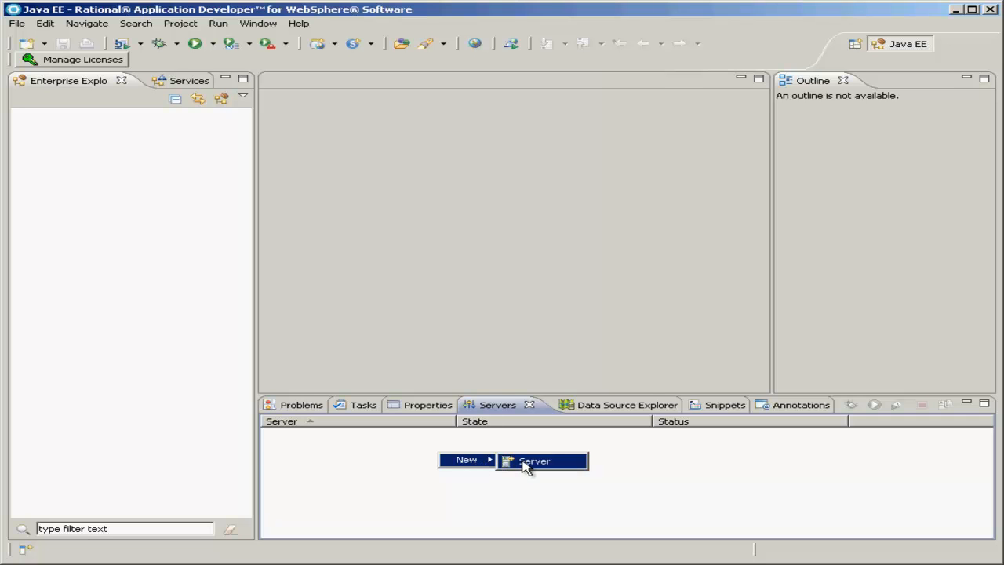
# - Start the New Server wizard from the empty Servers pane
pyautogui.click(534, 461)
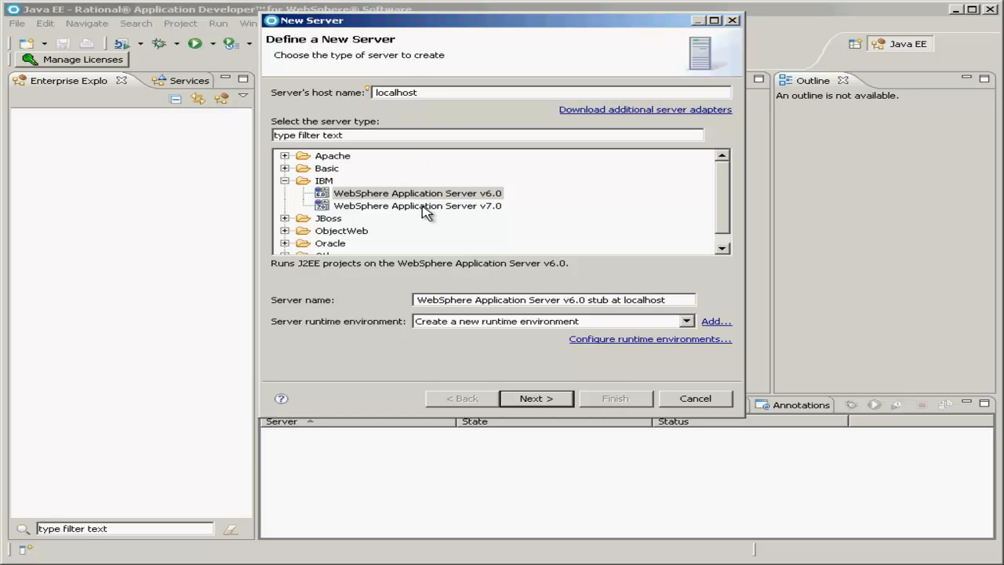
# - Choose WebSphere Application Server v7.0 at localhost as the server type
pyautogui.click(417, 205)
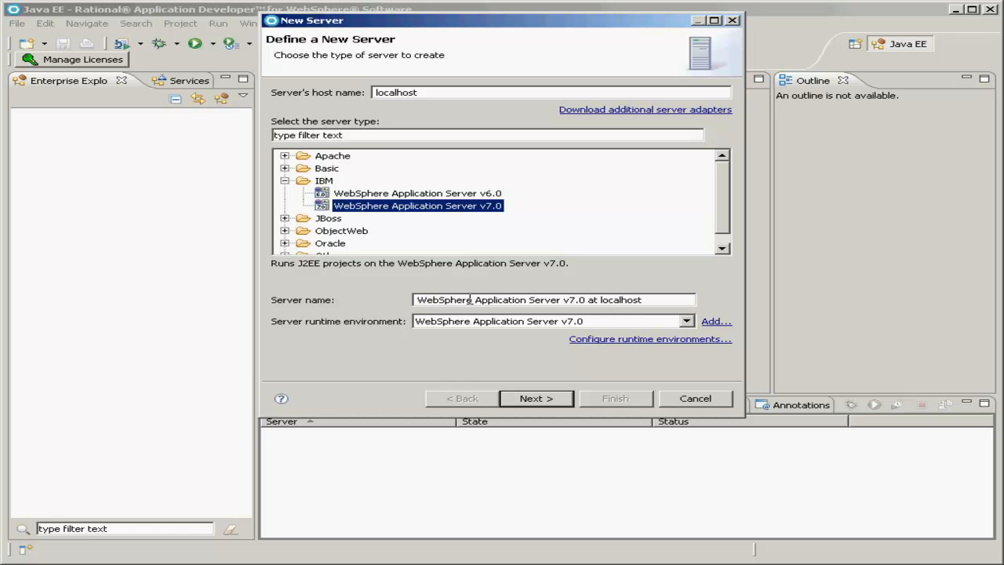
pyautogui.moveTo(488, 320)
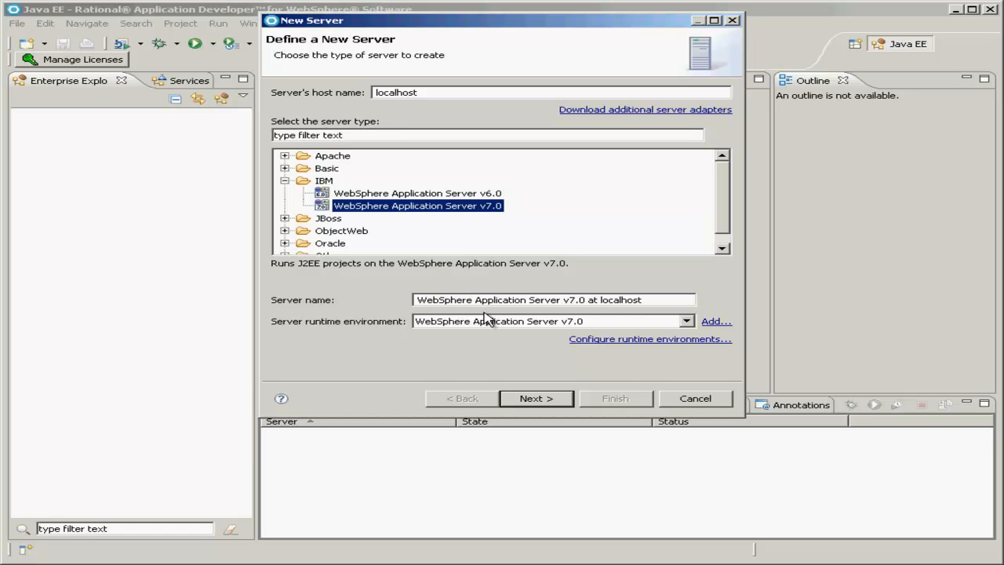
pyautogui.moveTo(499, 328)
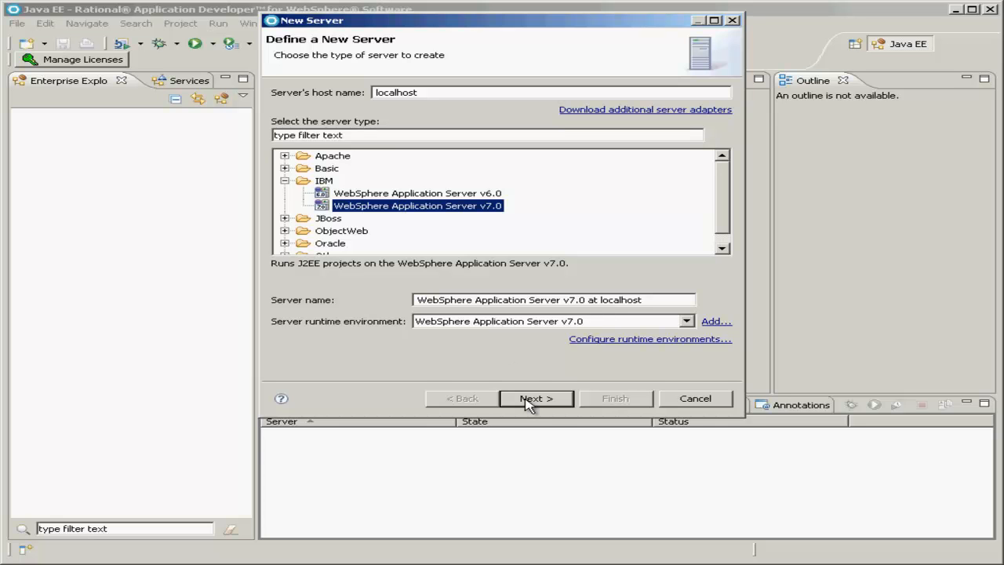
# - Keep profile was70profile1 with security enabled and enter the administrator password
pyautogui.click(537, 399)
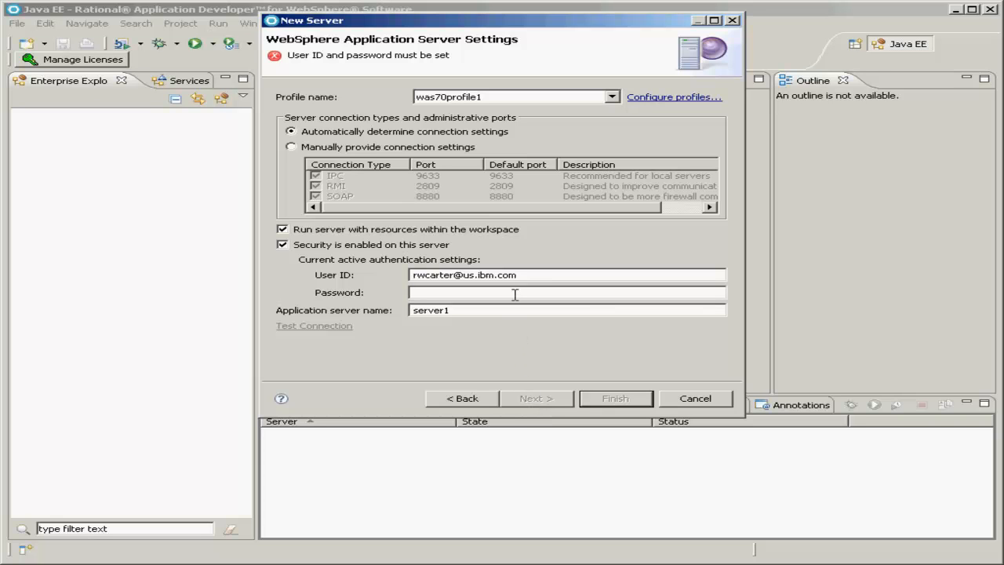
pyautogui.moveTo(537, 257)
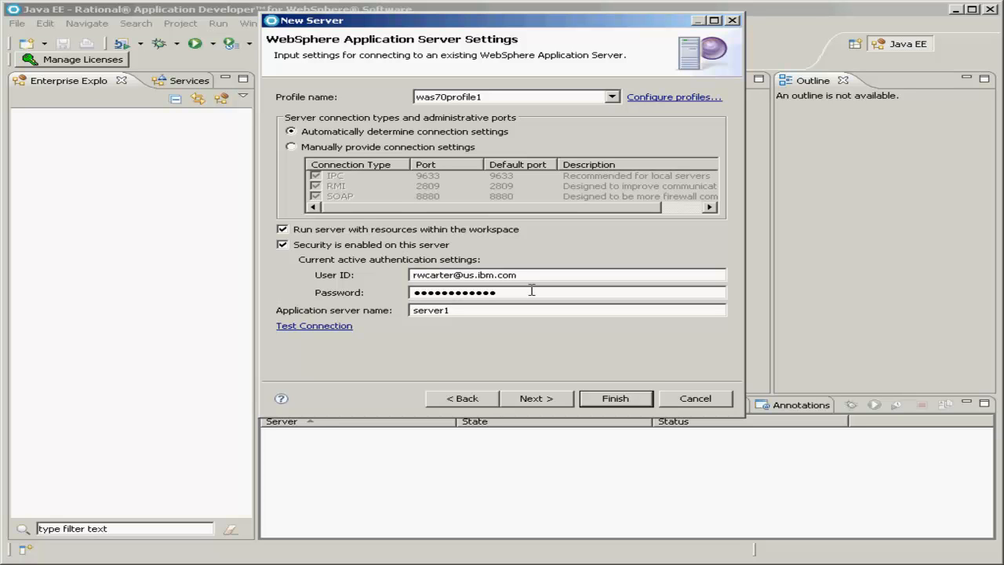
pyautogui.write('•')
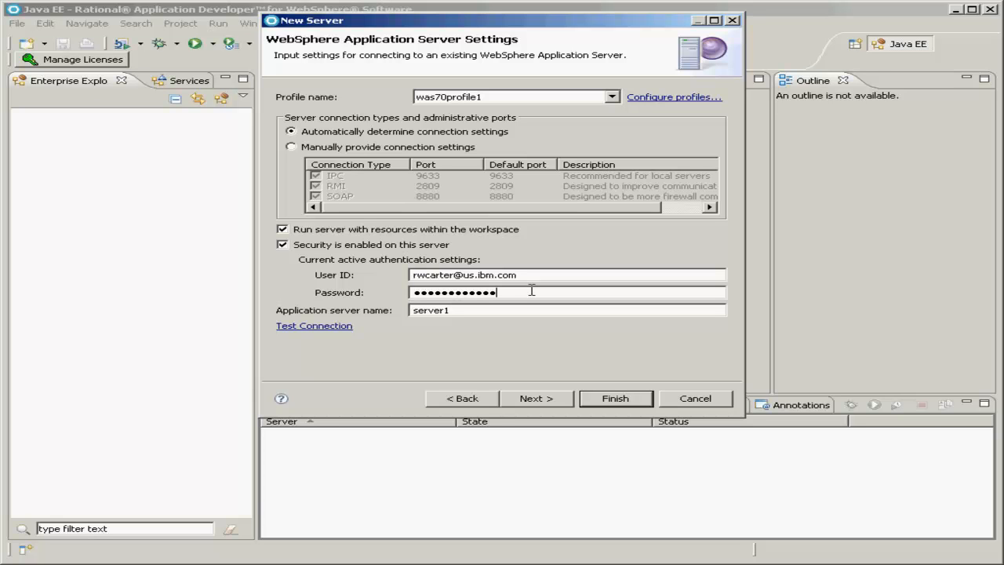
pyautogui.moveTo(535, 307)
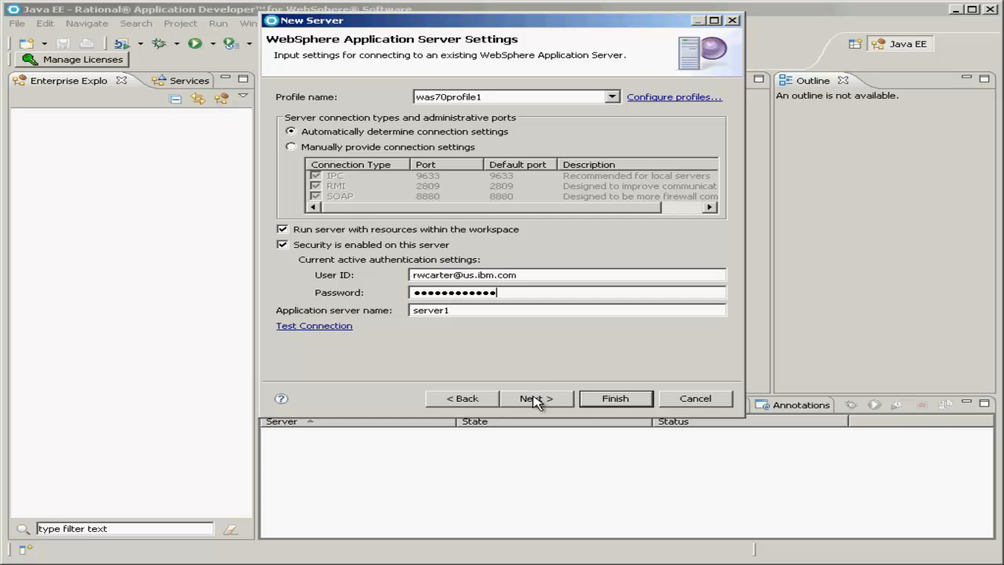
# - Finish the wizard without adding projects so the v7.0 server appears stopped in Servers
pyautogui.click(537, 399)
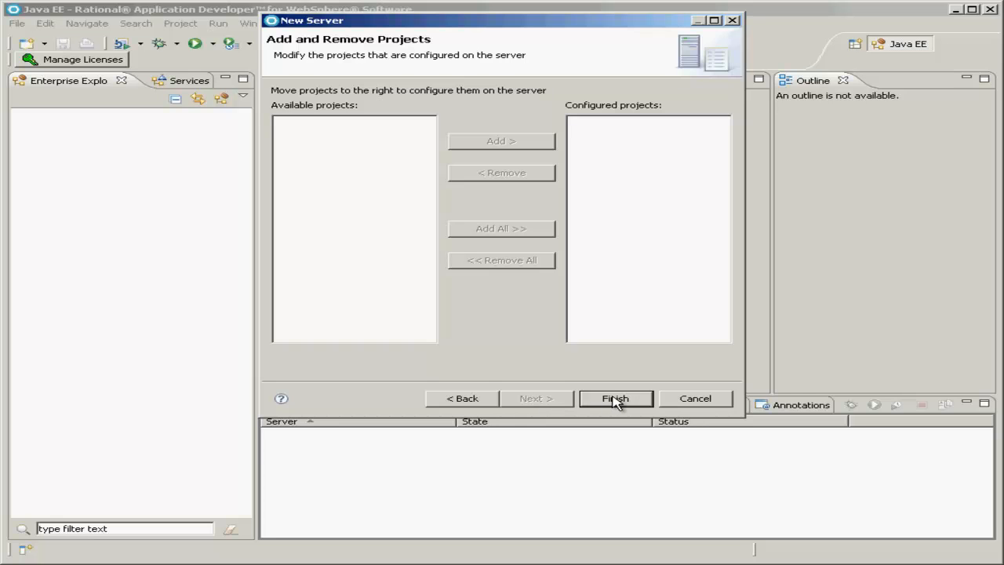
pyautogui.click(615, 399)
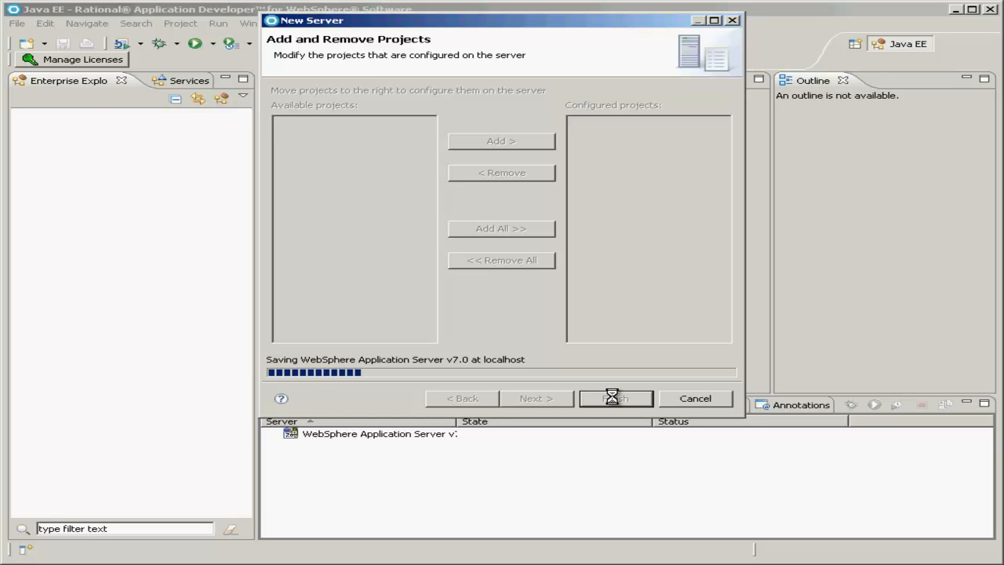
pyautogui.click(615, 399)
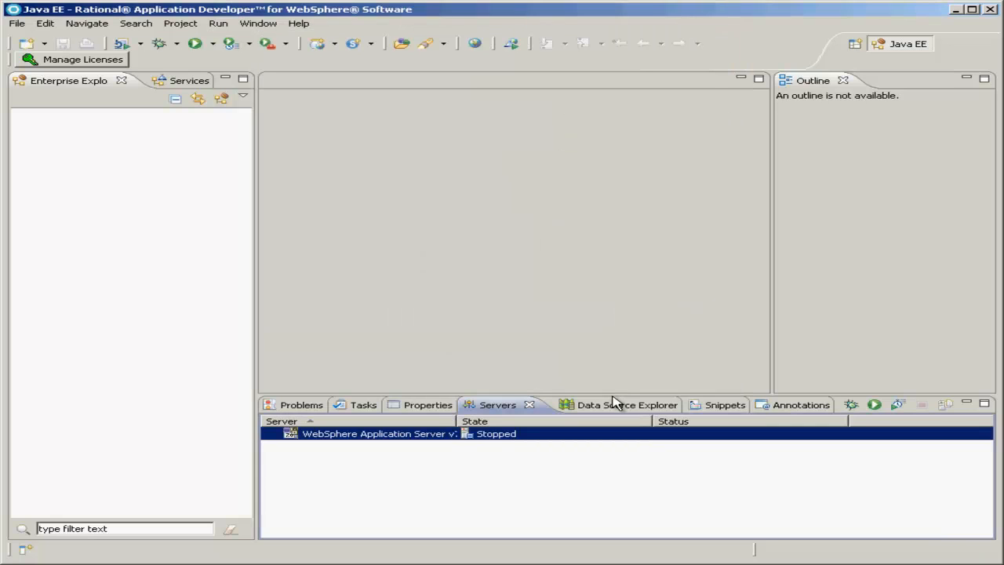
pyautogui.moveTo(499, 408)
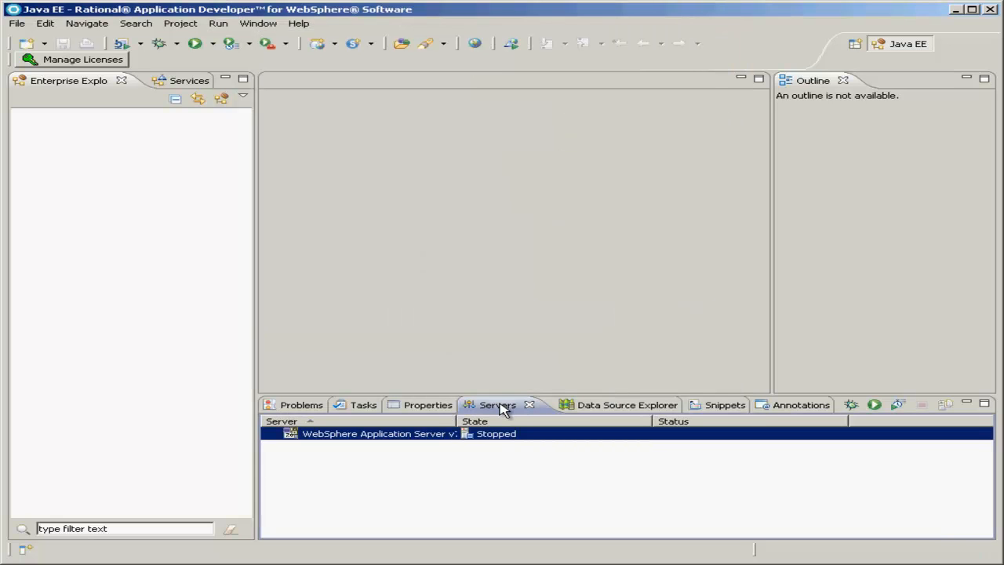
pyautogui.moveTo(385, 450)
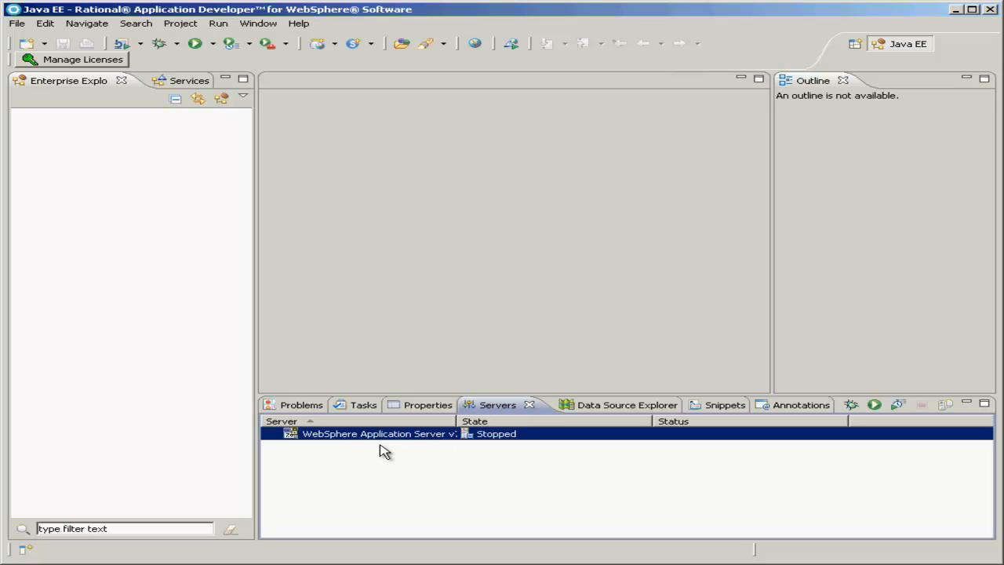
pyautogui.moveTo(400, 443)
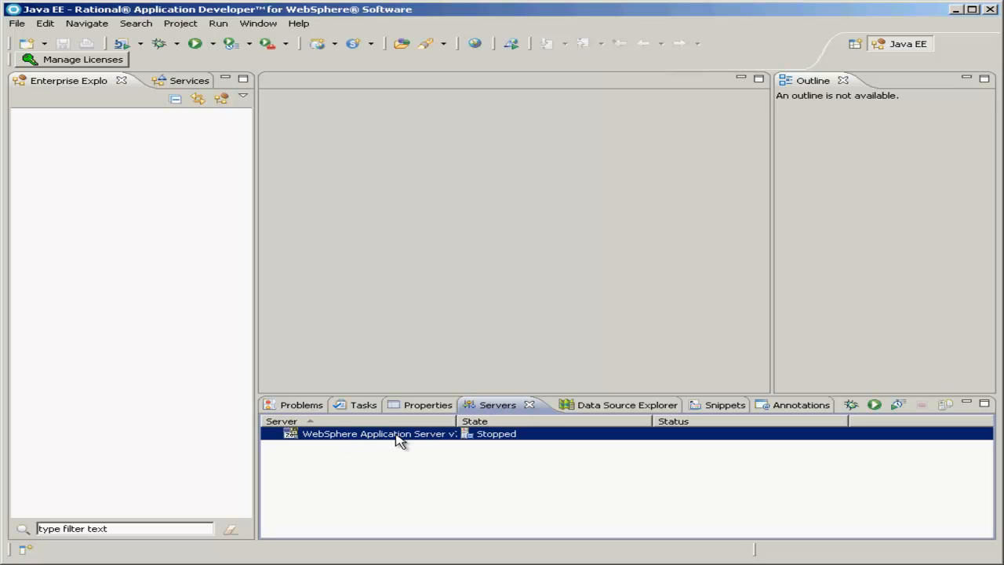
pyautogui.moveTo(493, 458)
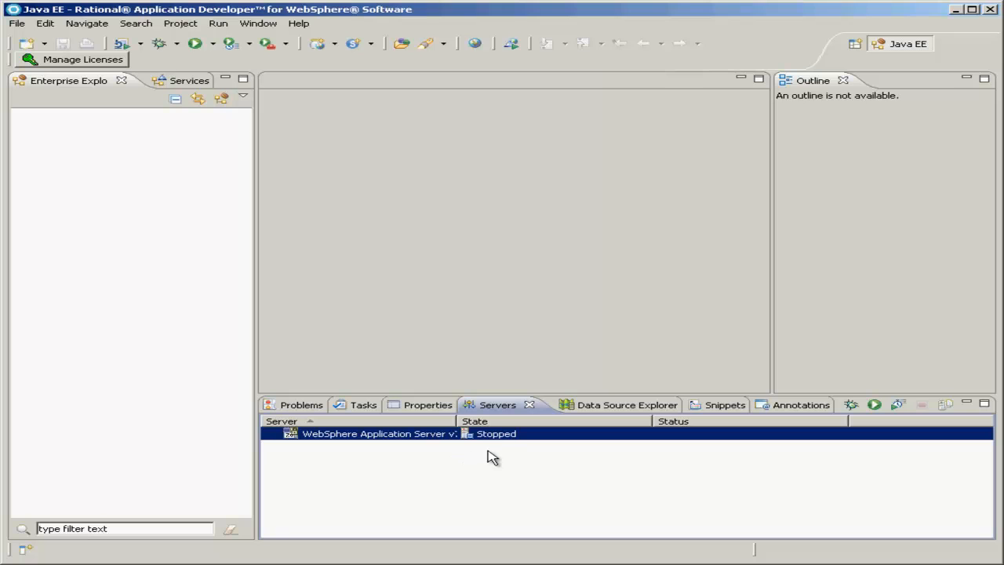
pyautogui.moveTo(508, 449)
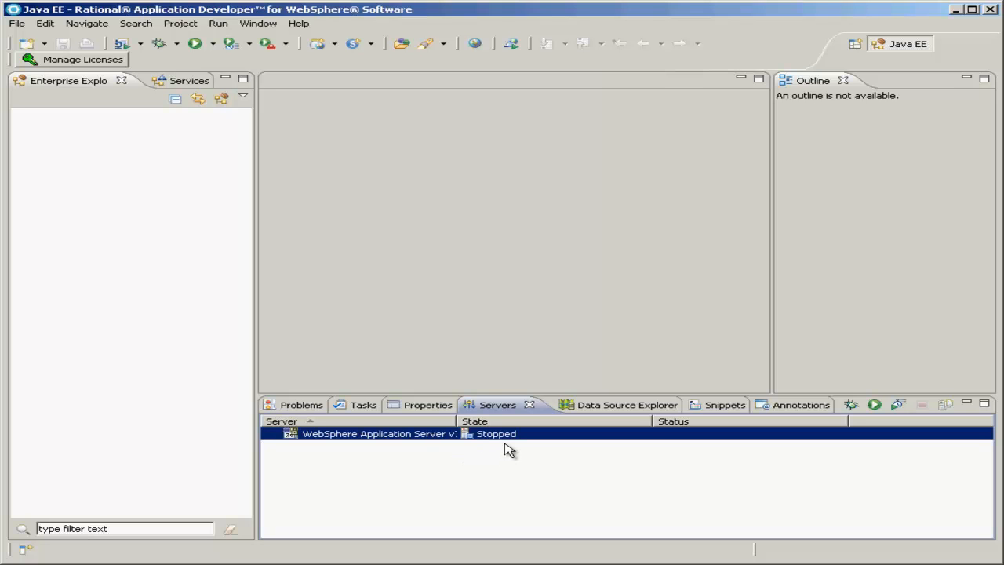